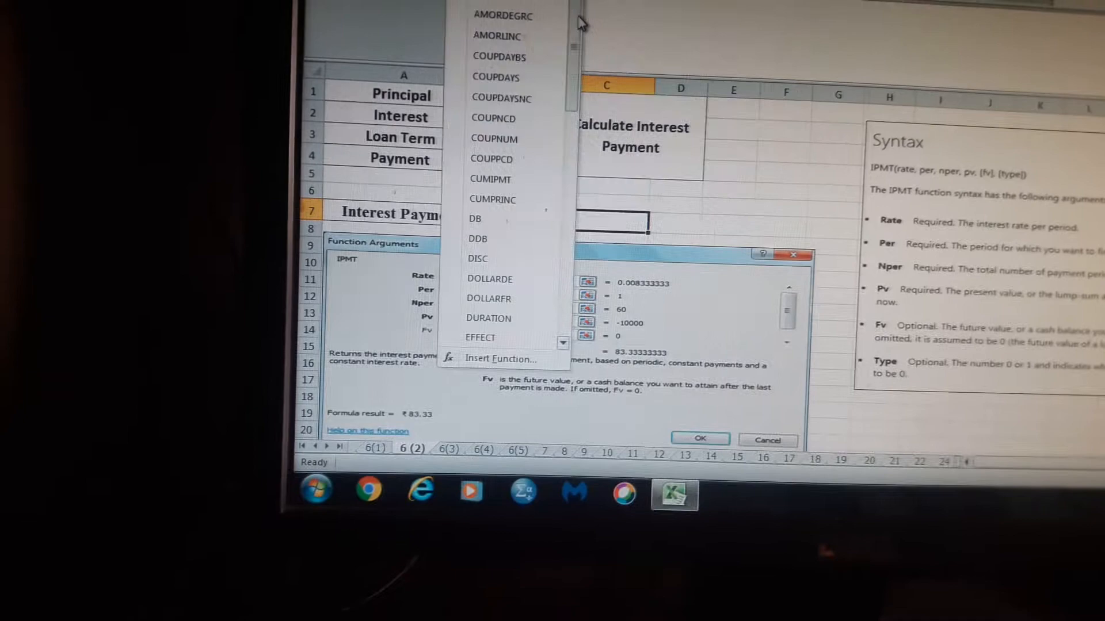
Scroll to cell C7 and open IPMT's Function Arguments dialog from the Financial functions
scroll("down", 3)
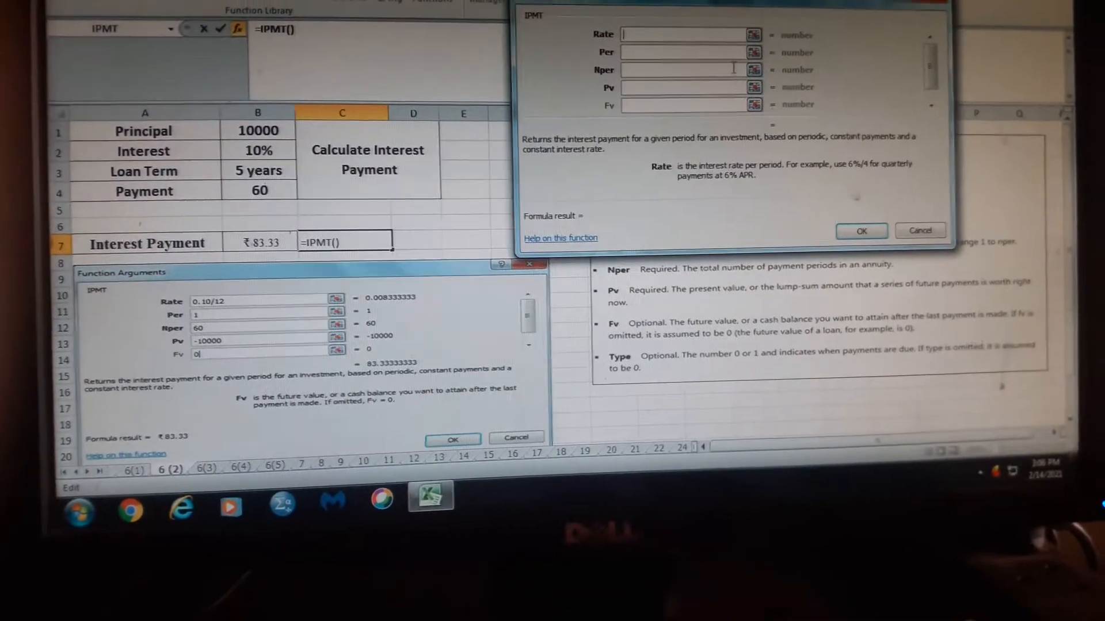
Enter 0.10/12 as the IPMT Rate argument
type("0.10/12")
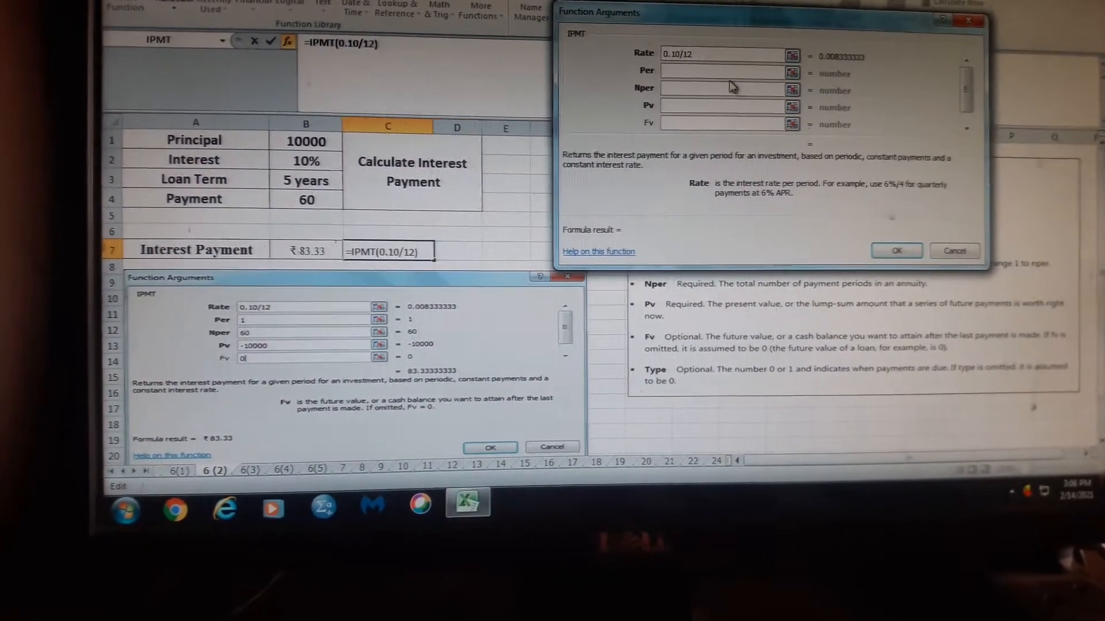
left_click(719, 69)
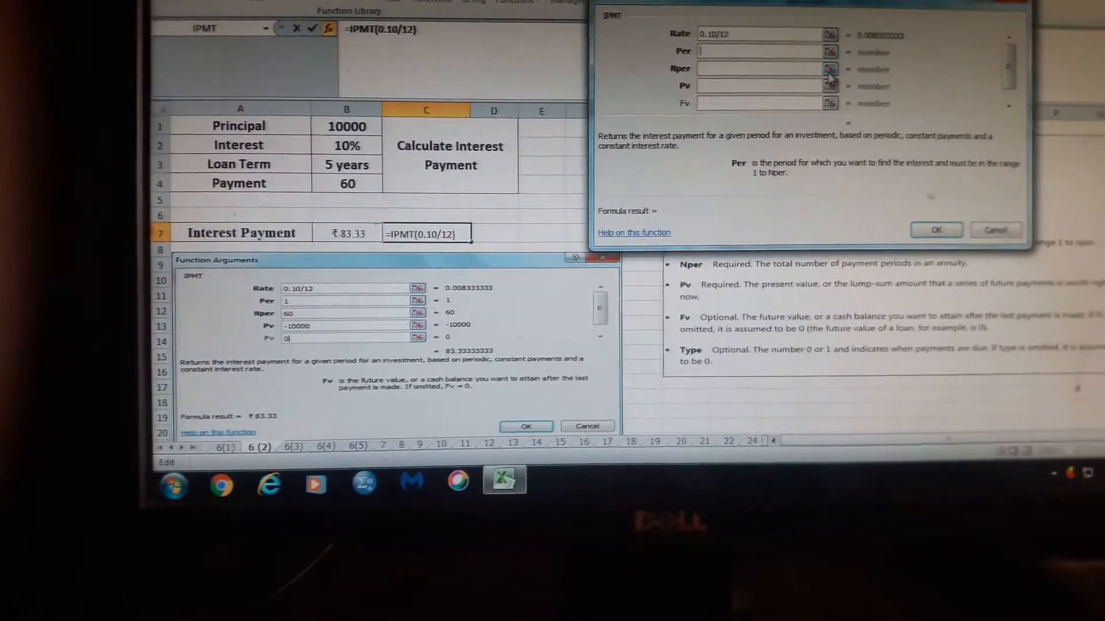
Fill in Per 1, Nper 60, Pv -10000 and Fv 0 for IPMT
type("1")
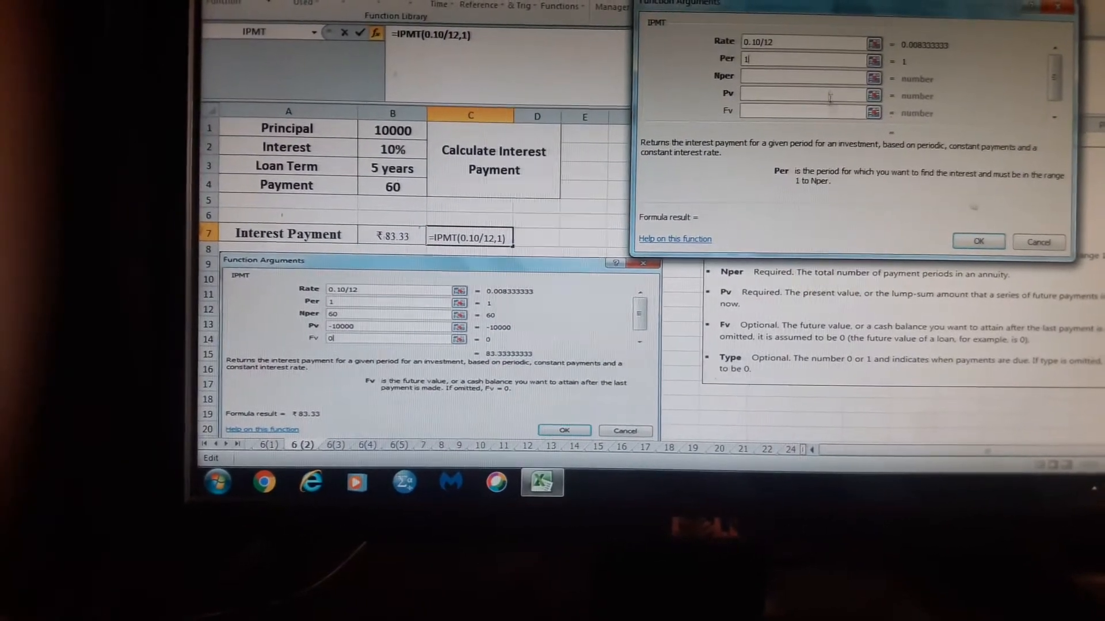
type("60")
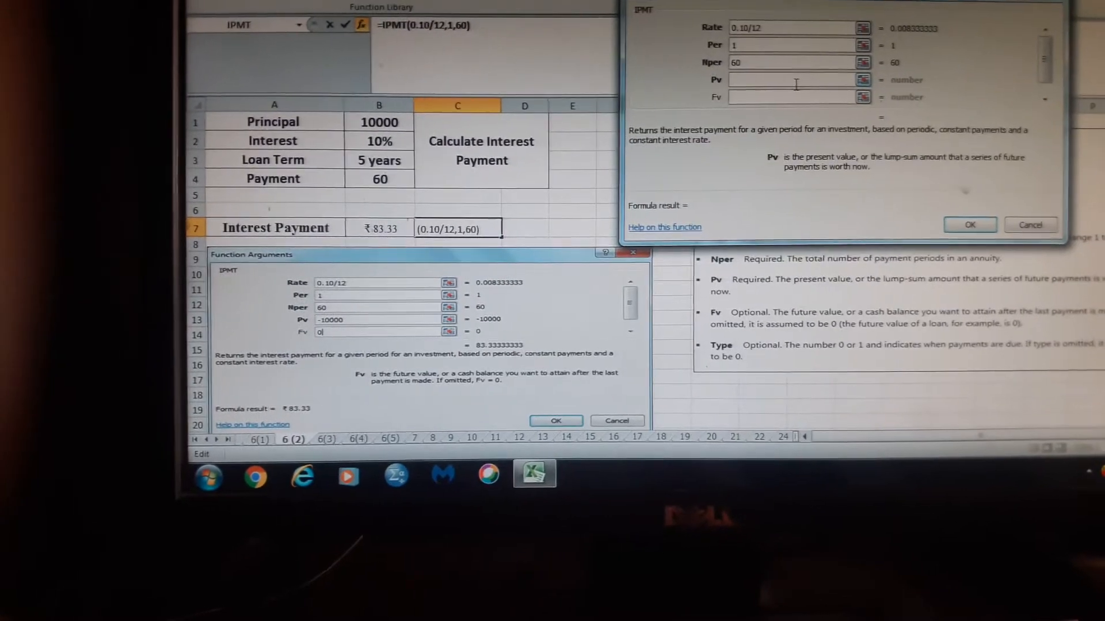
type("-10000")
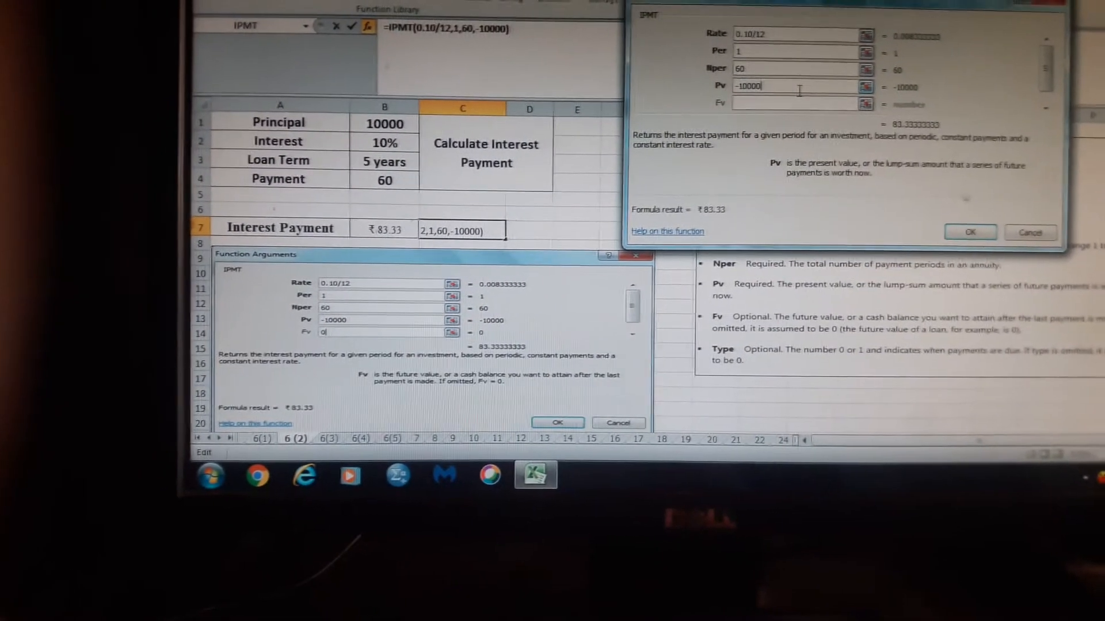
type("0")
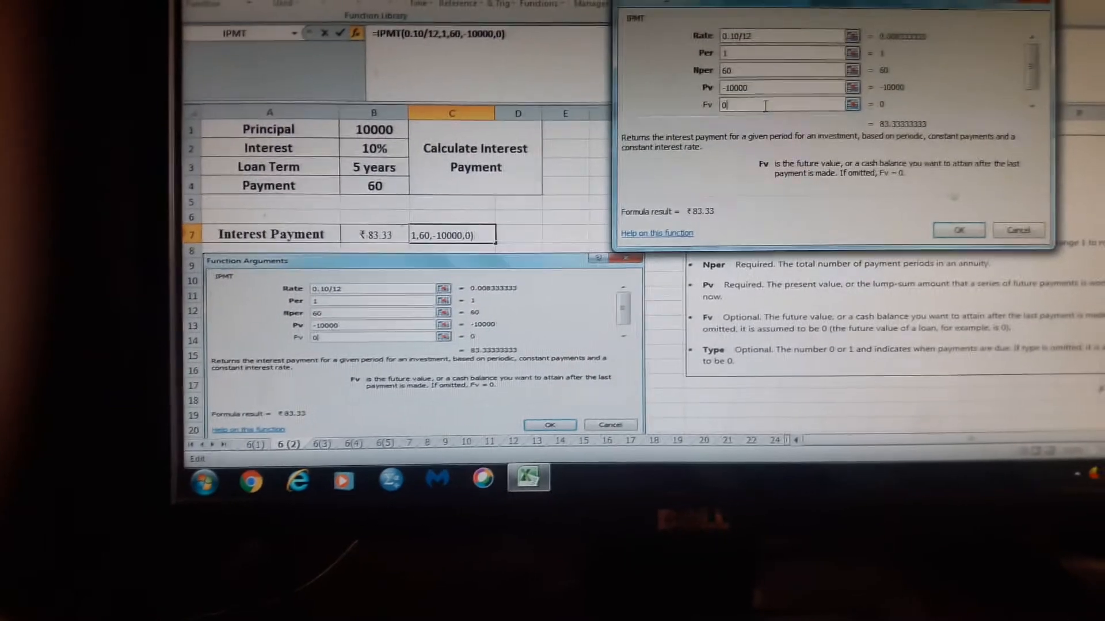